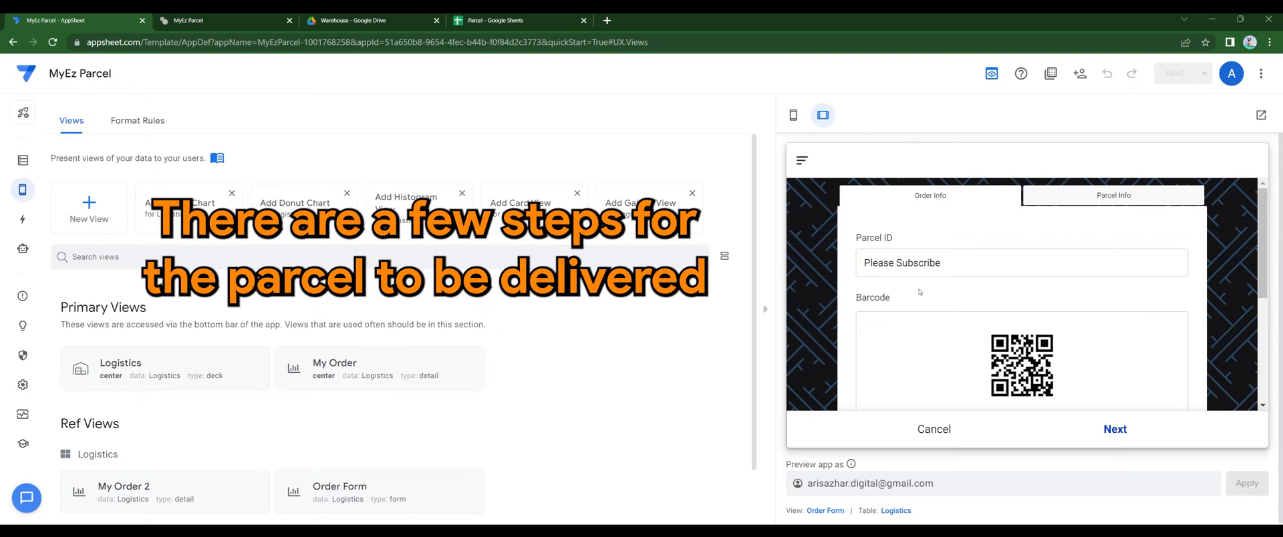
On the Parcel Info page, set Fulfillment Processed, Parcel Packed and Logistic Partner Collection to Y
scroll("down", 3)
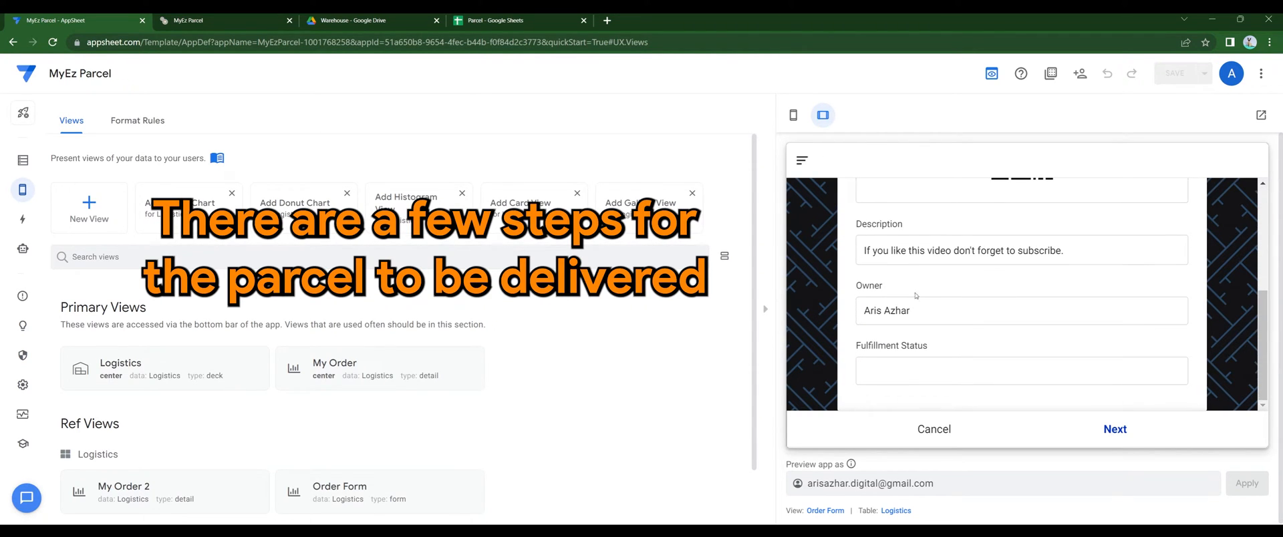
left_click(1115, 429)
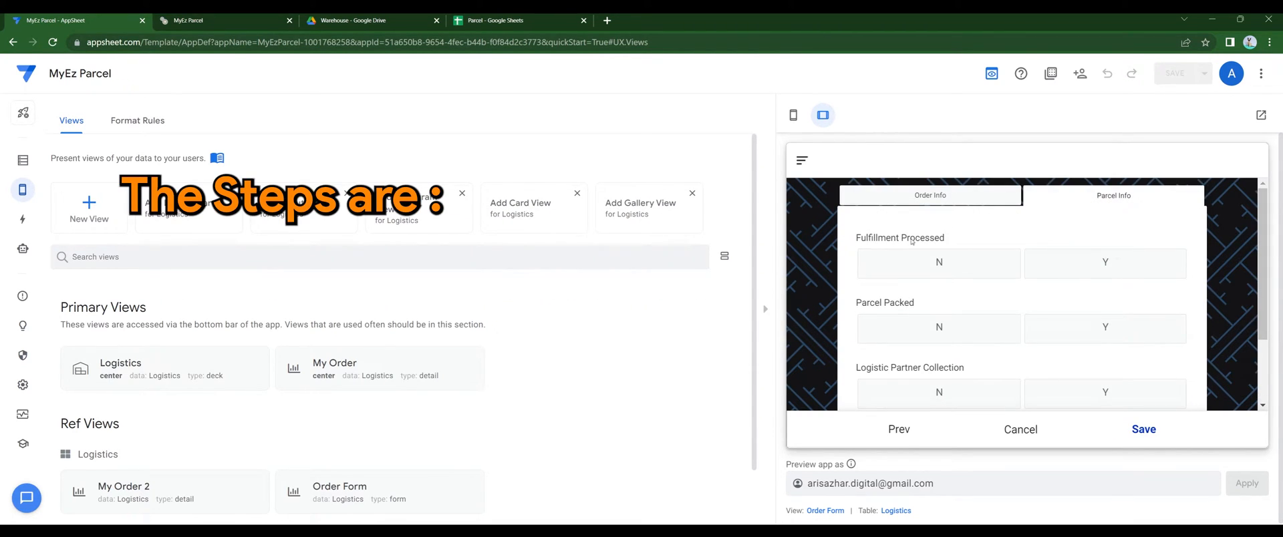
left_click(1105, 262)
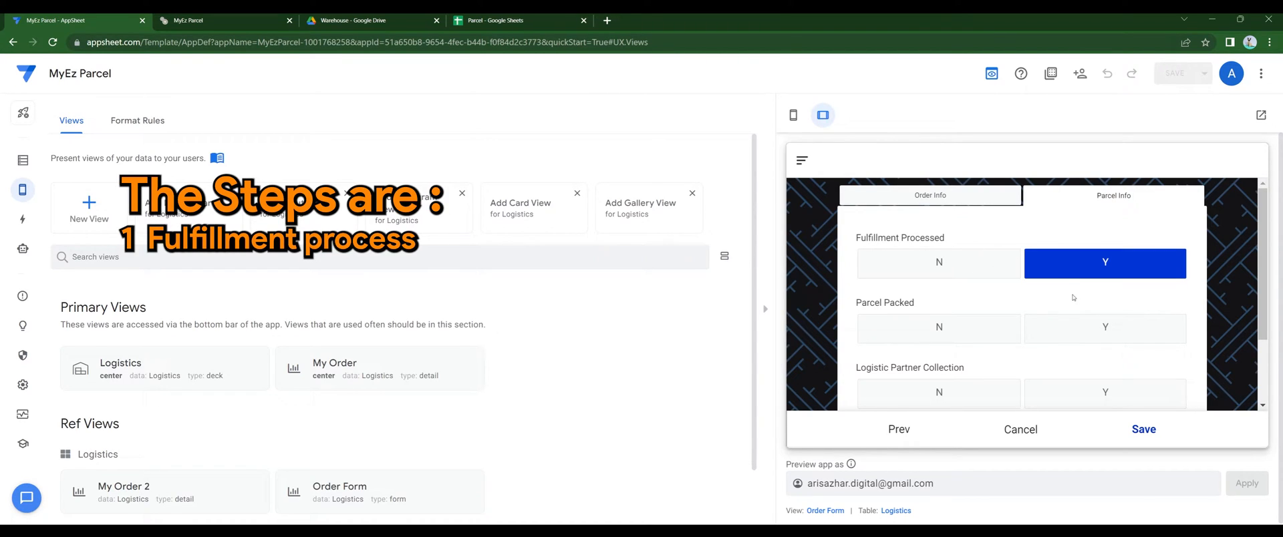
left_click(1104, 328)
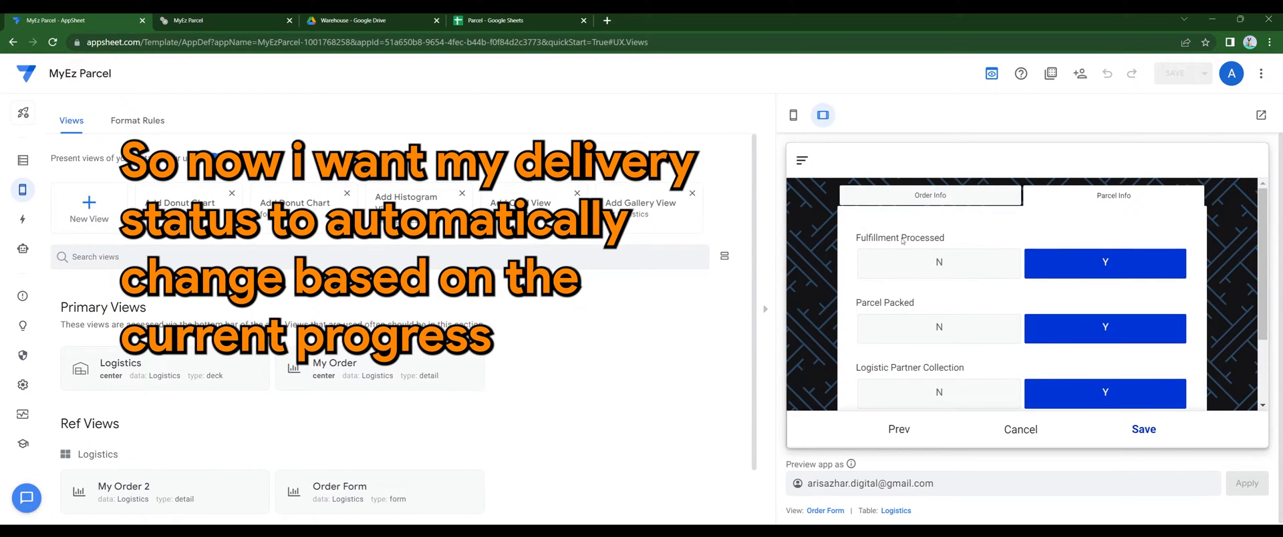
scroll("down", 3)
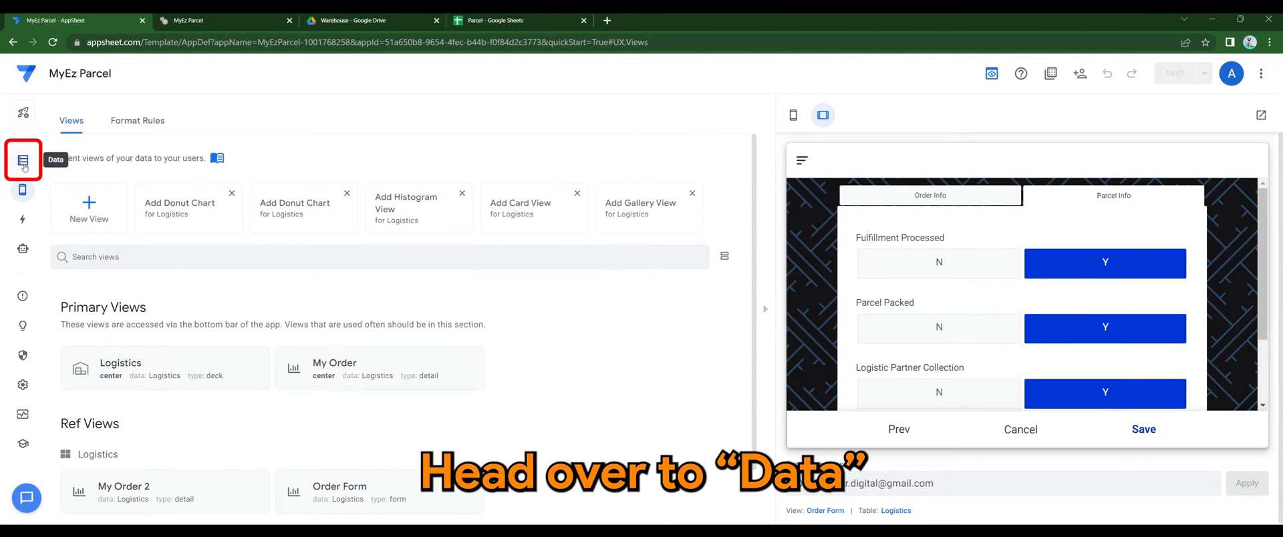
From Data, view the Logistics table's columns and open the Fulfillment Status formula field
left_click(22, 160)
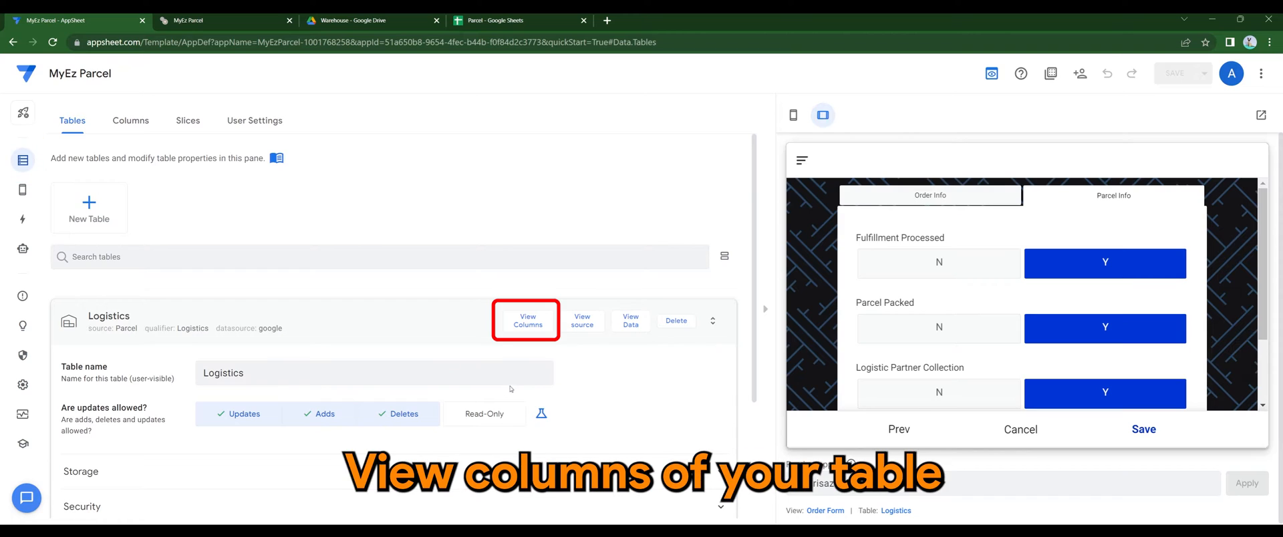
left_click(528, 320)
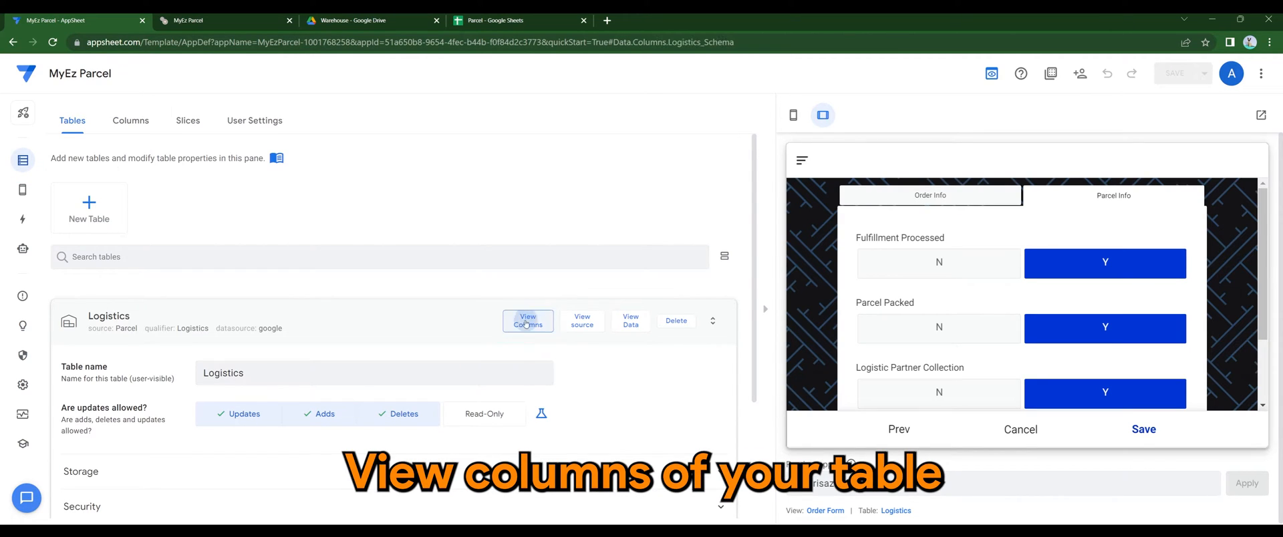
left_click(528, 321)
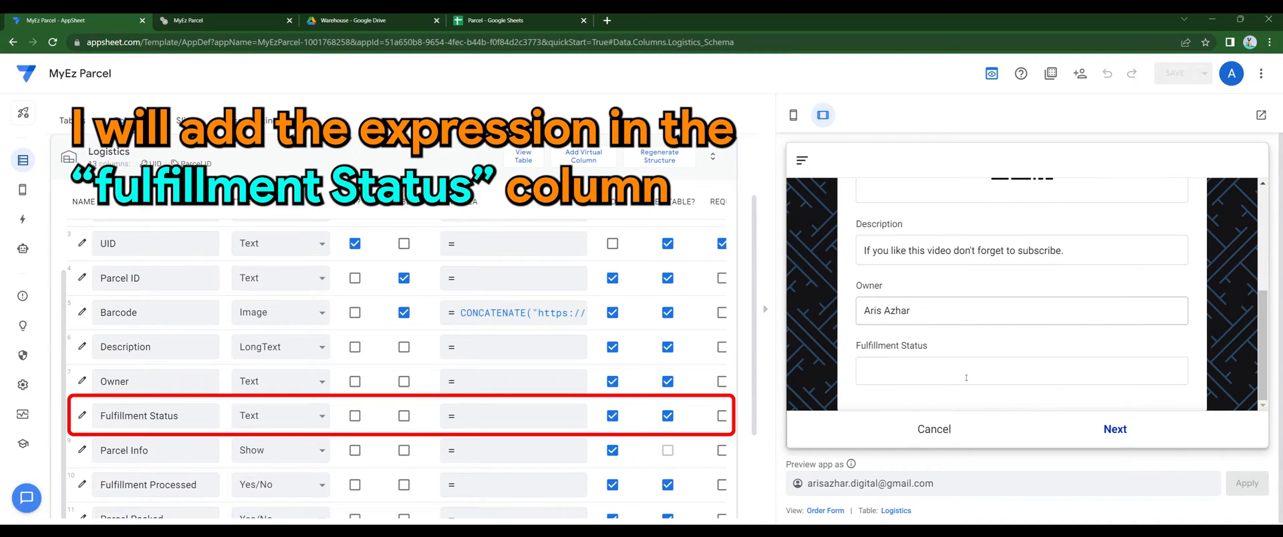
left_click(139, 416)
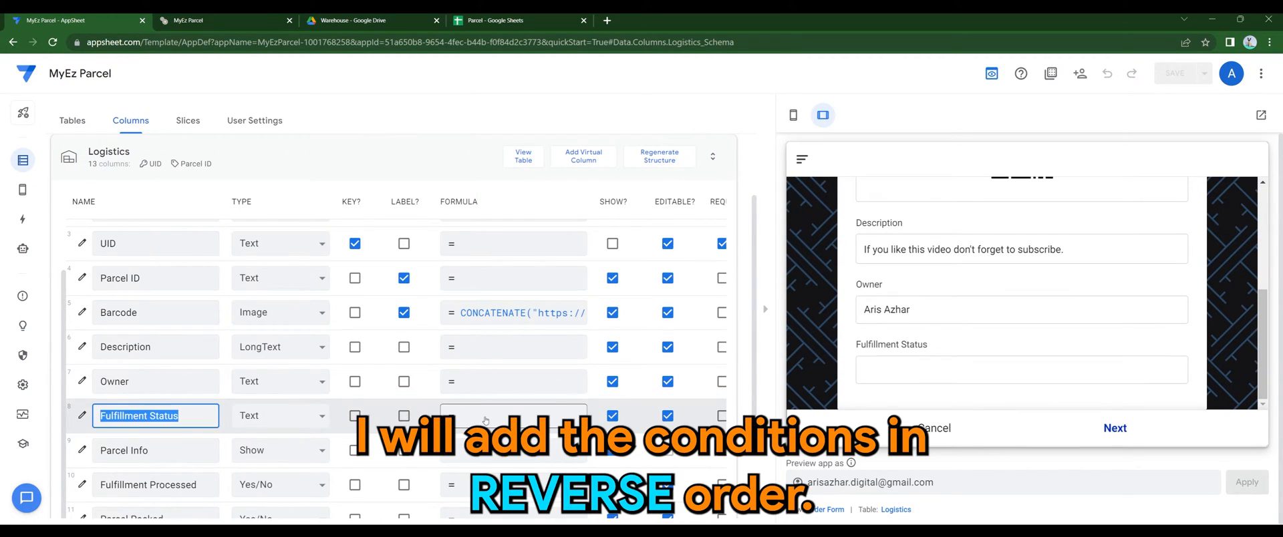
left_click(514, 416)
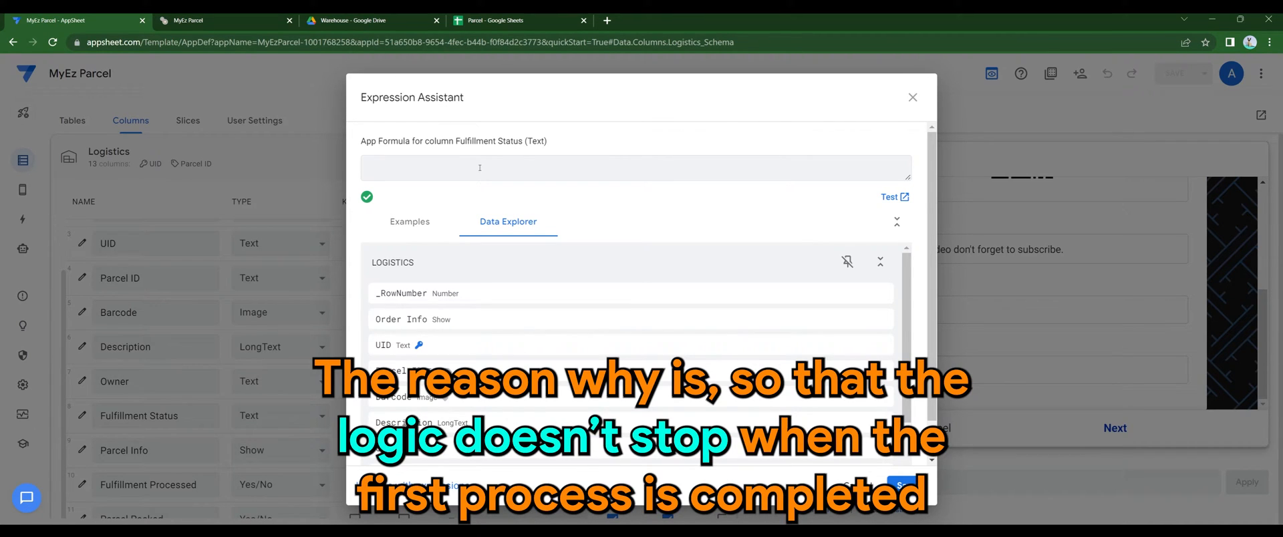
Enter an IFS formula for Parcel Delivered and Collected by Logistics Partner, then save
type("IFS")
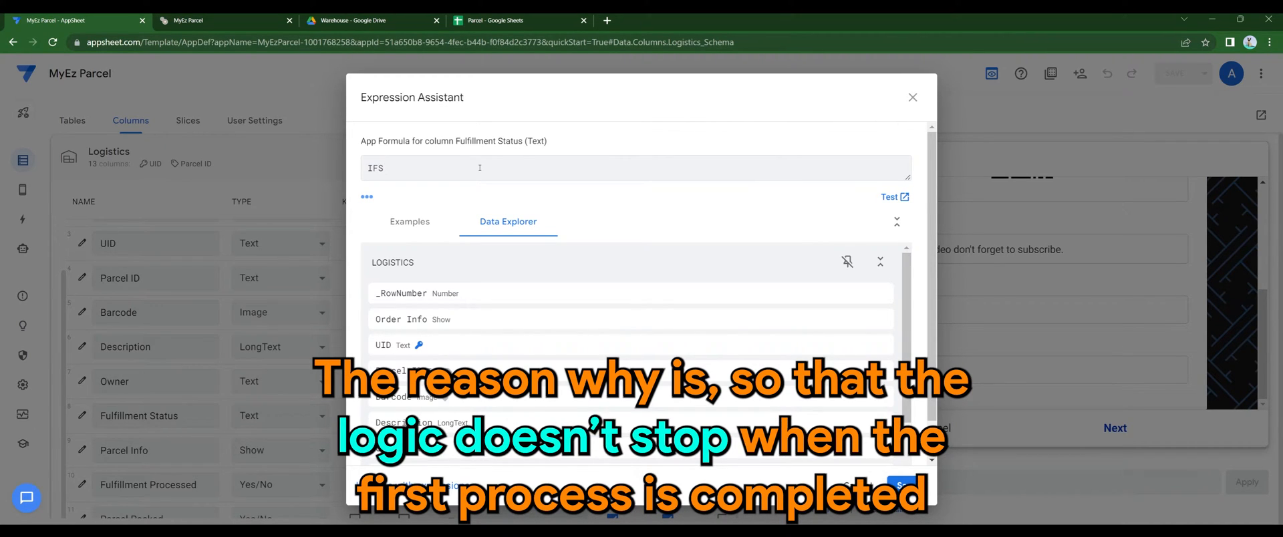
type("()")
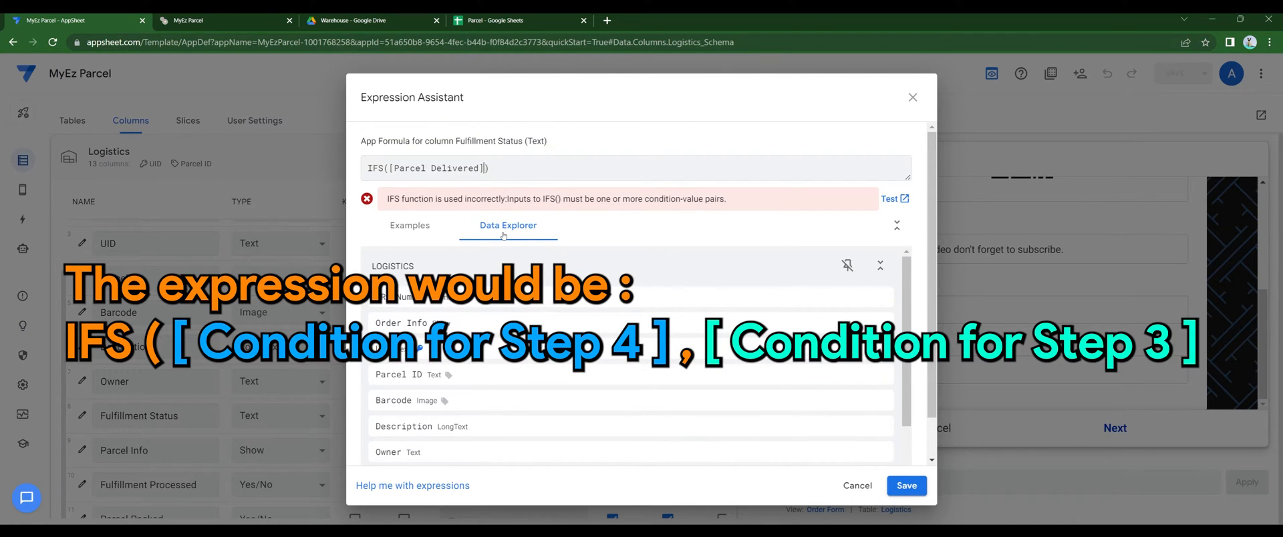
type("=\"y")
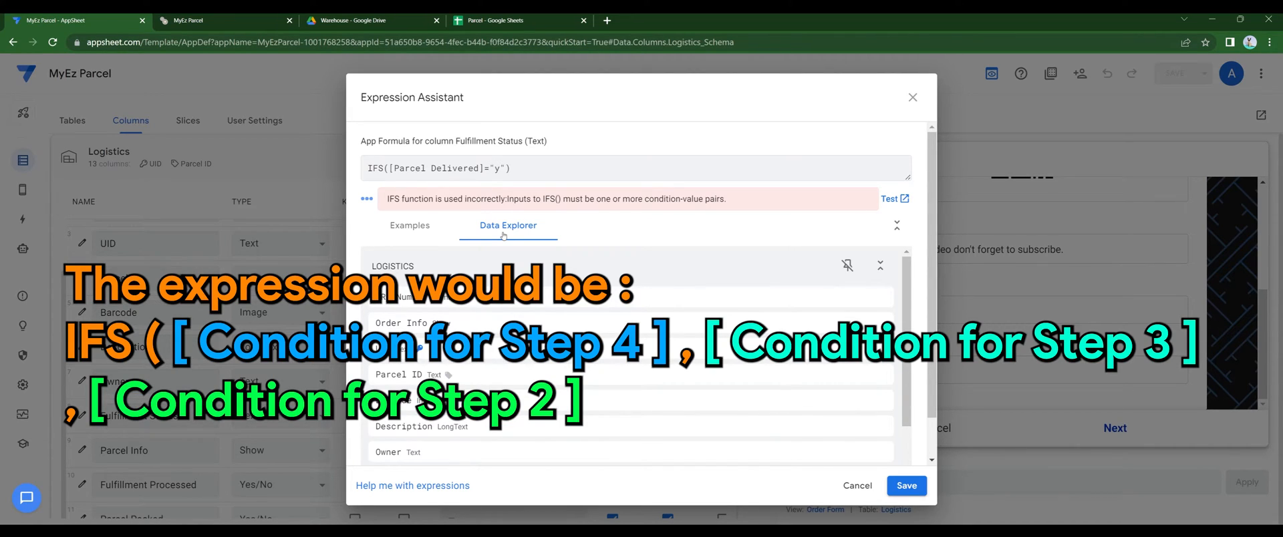
type("Y")
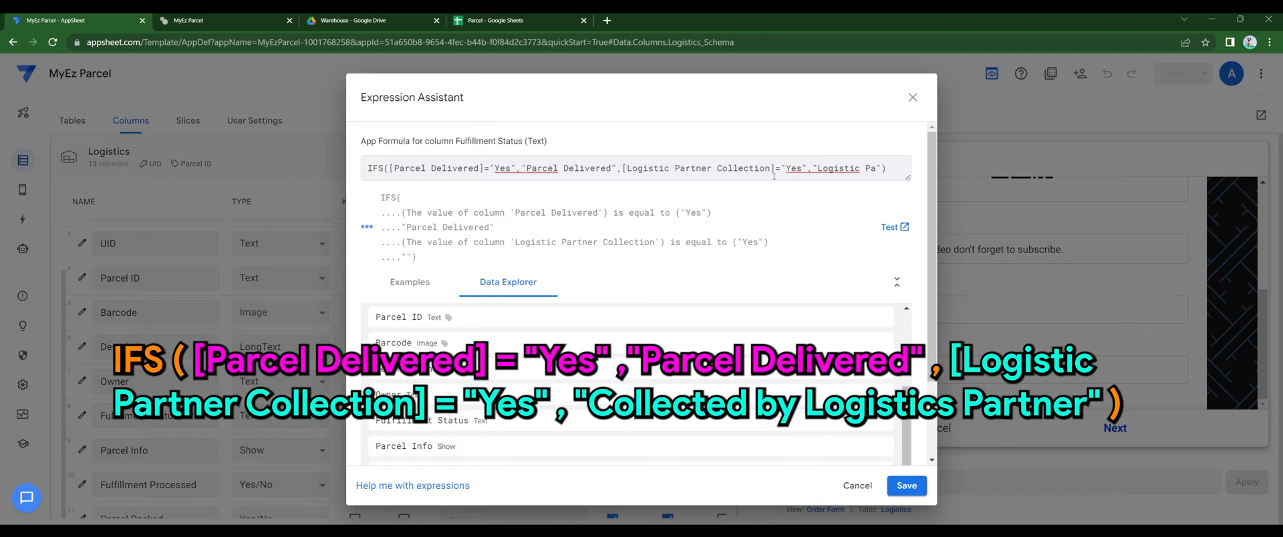
type("Collected by Logistics Partner")
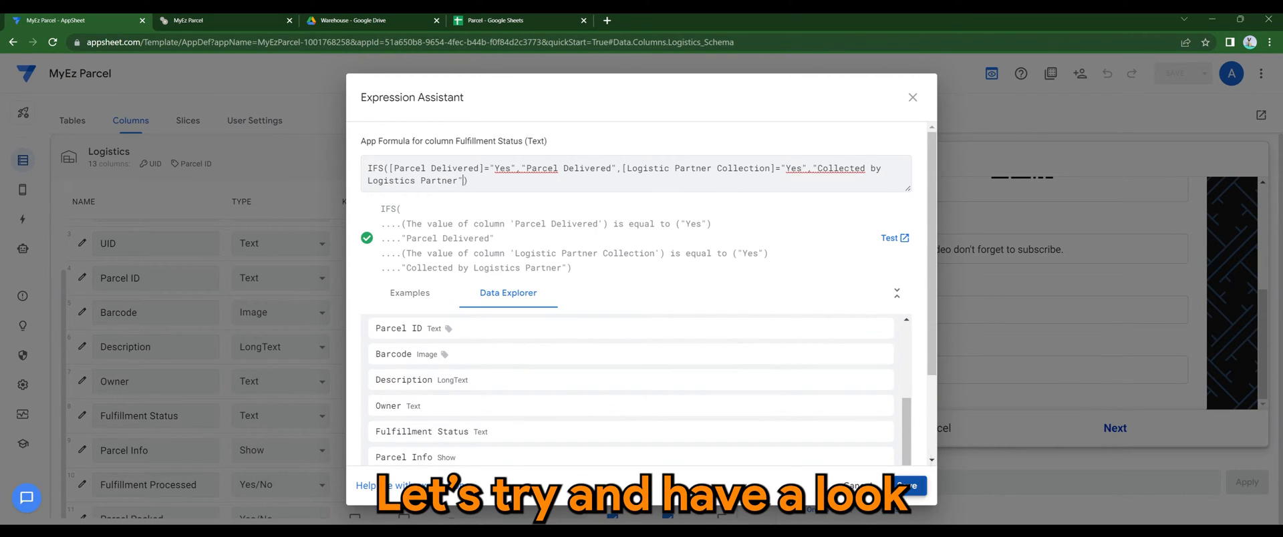
left_click(912, 97)
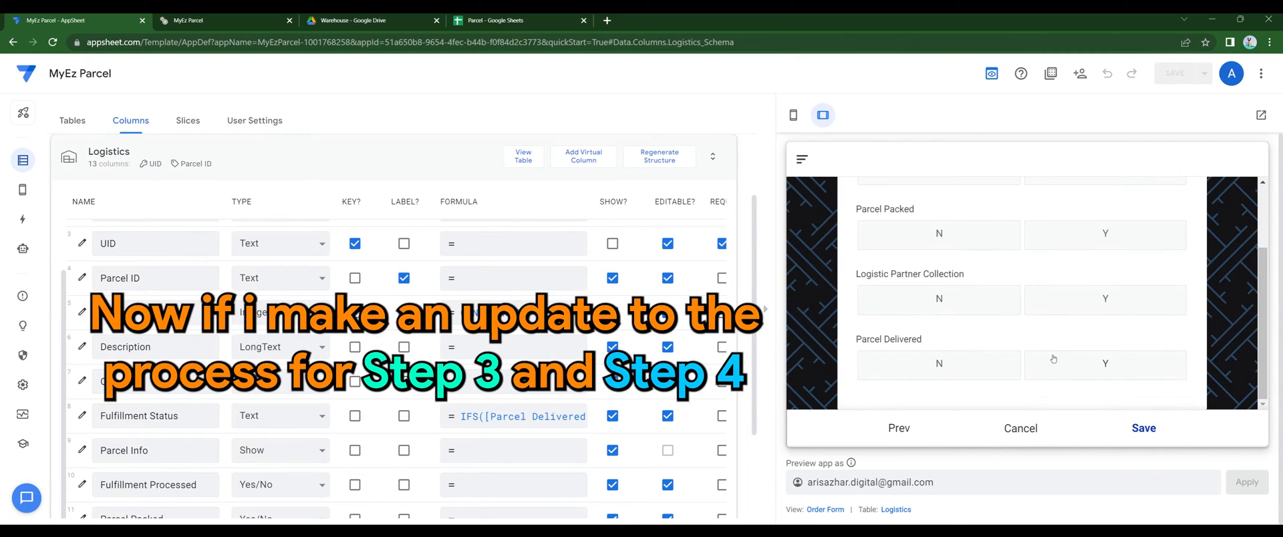
mouse_move(914, 317)
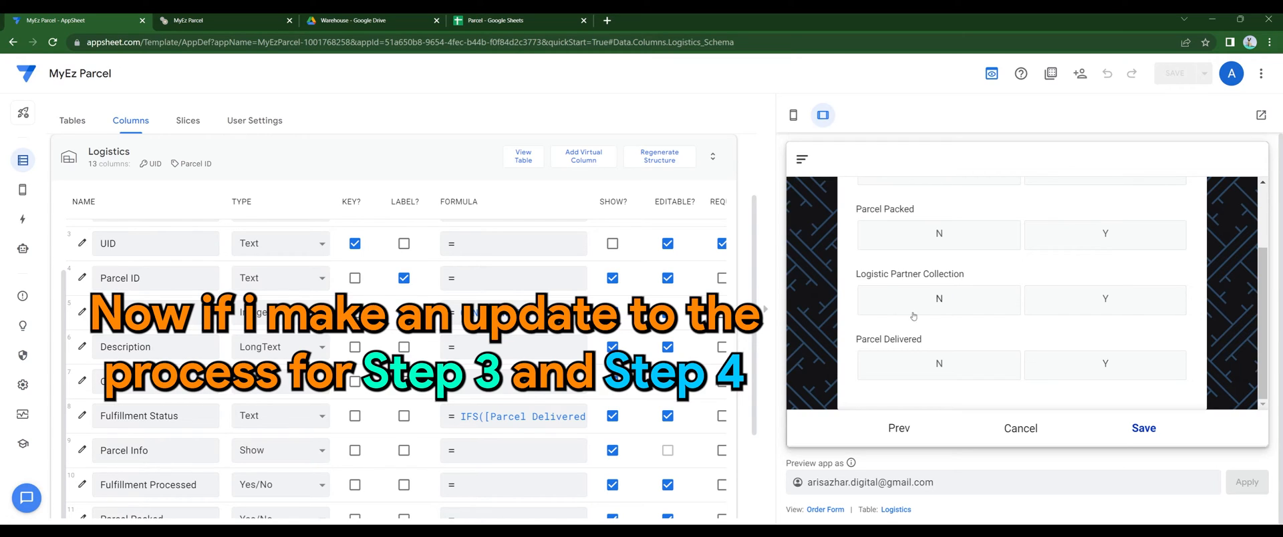
Set Logistic Partner Collection and Parcel Delivered to Y, then return to check Fulfillment Status
left_click(1104, 299)
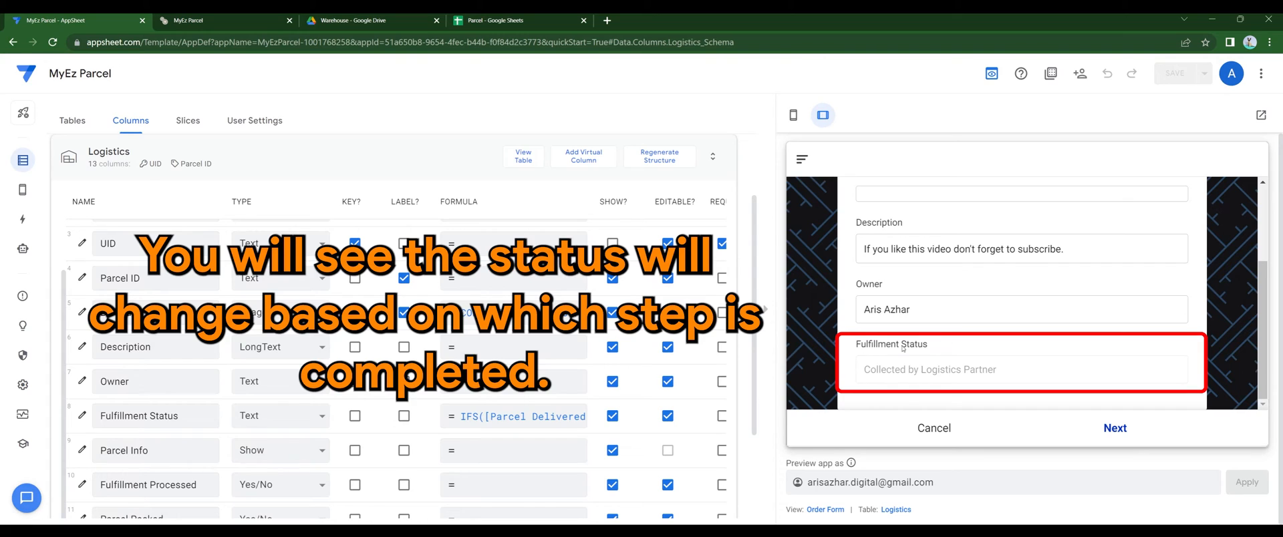
double_click(929, 369)
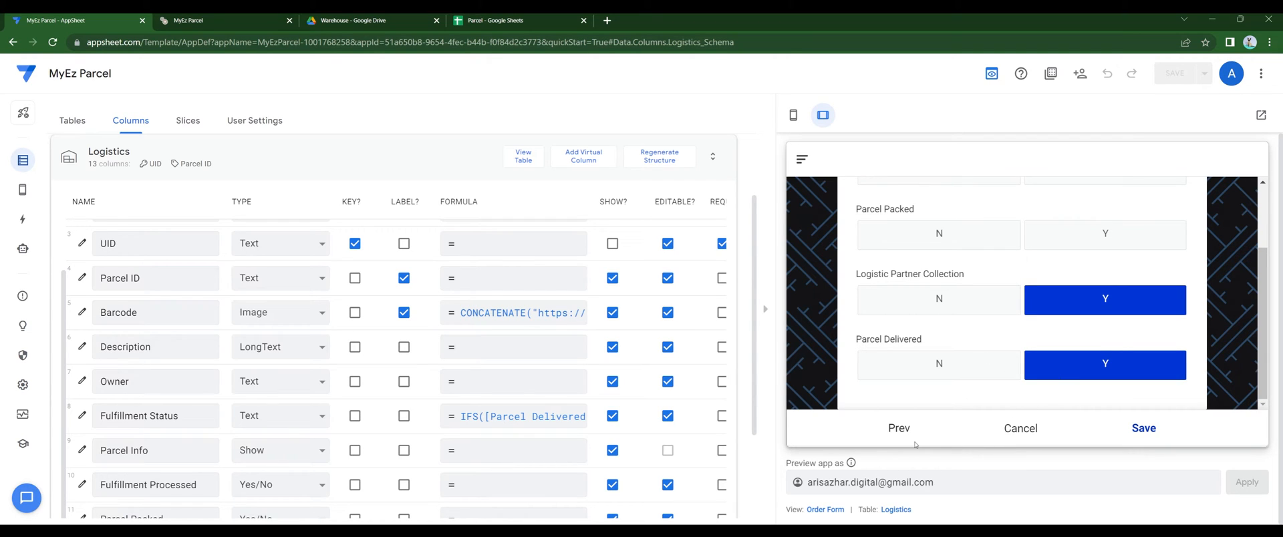
left_click(899, 428)
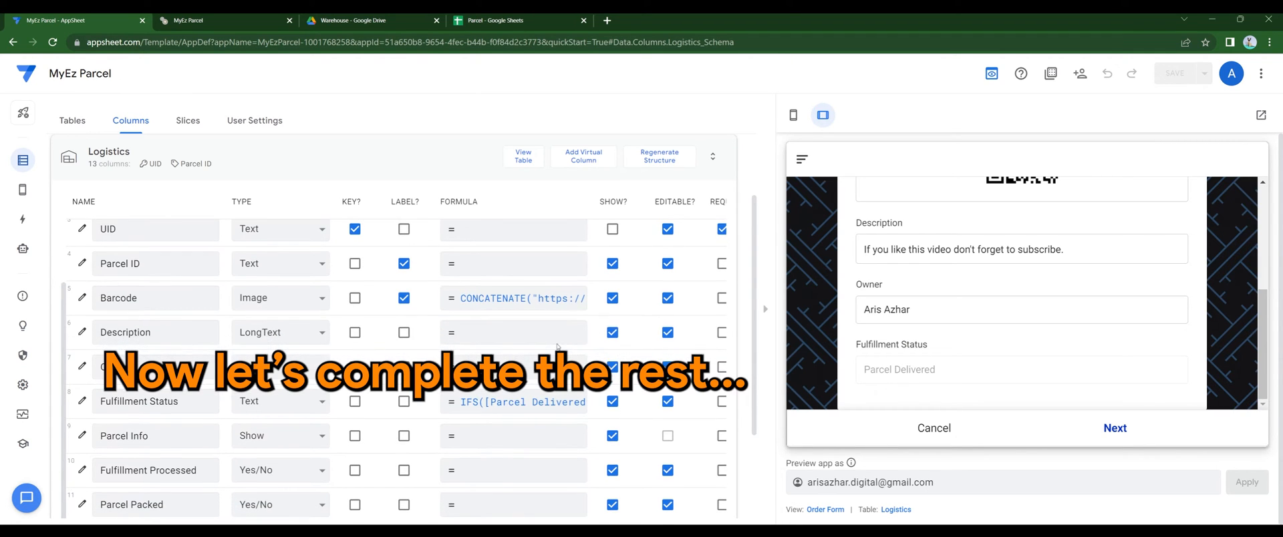
Reopen the Fulfillment Status formula to add the 'Parcel Packed and ready for shipping' condition
scroll("down", 3)
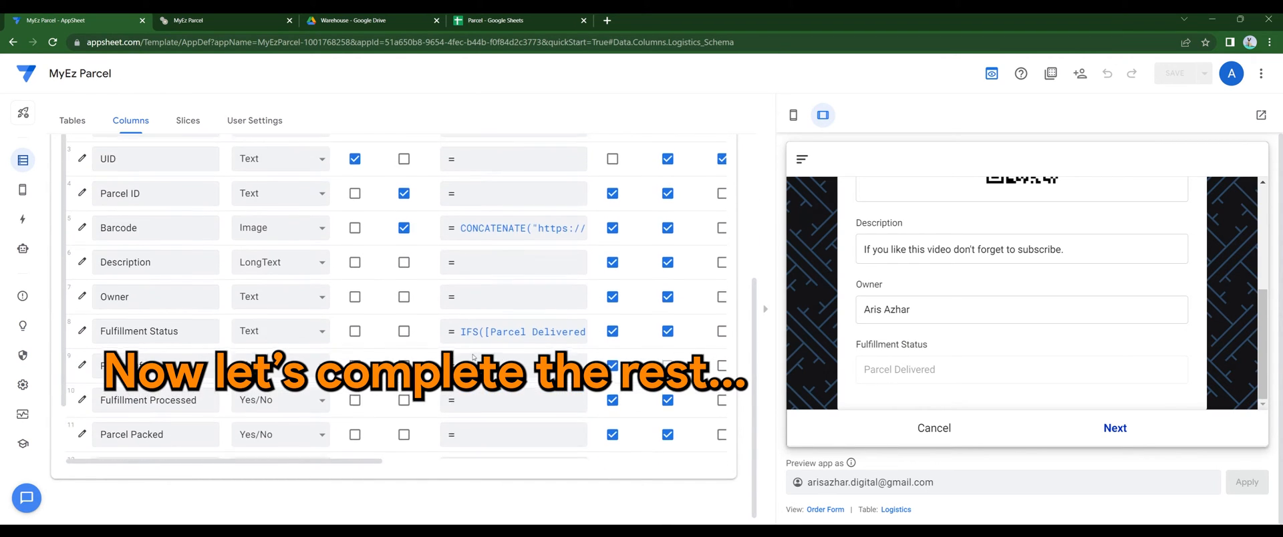
left_click(513, 332)
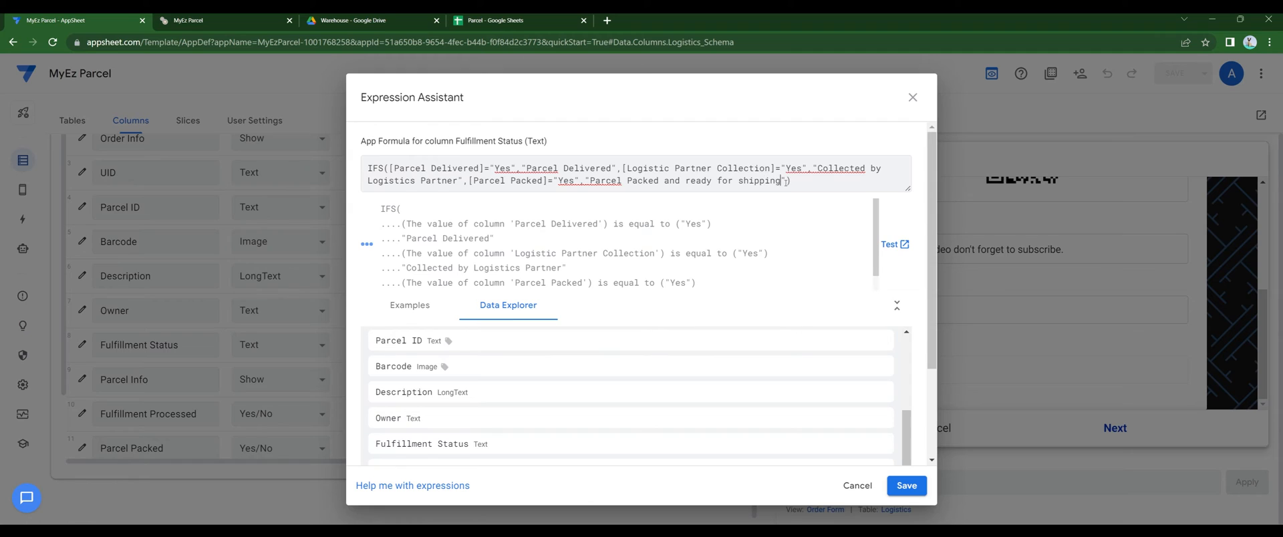
scroll("down", 3)
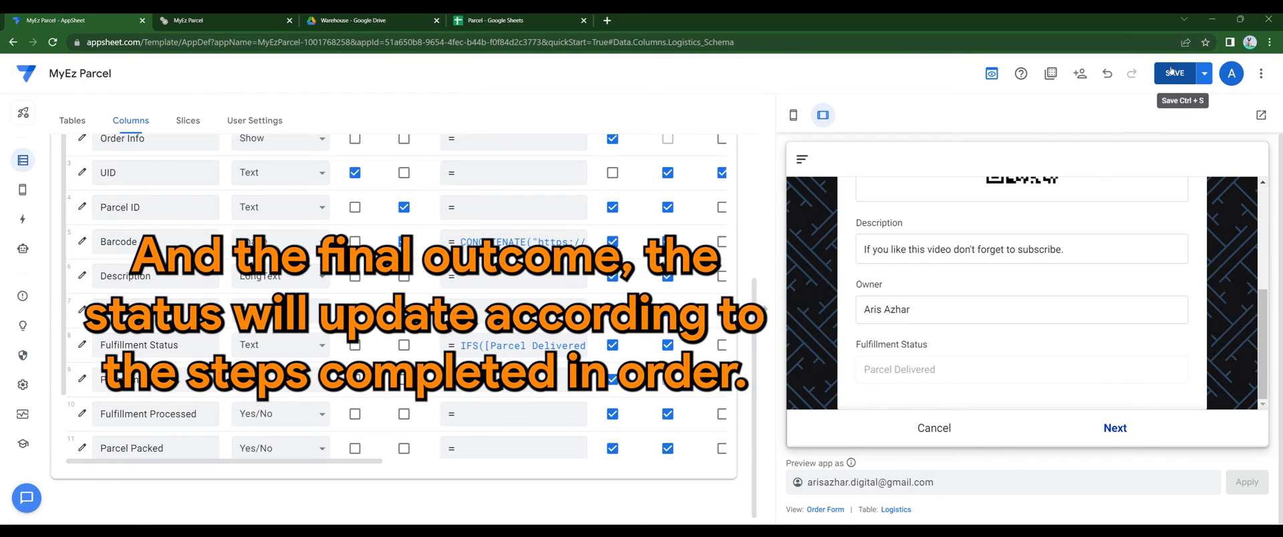
Save the app and page through the preview to check the Fulfillment Status values
left_click(1174, 72)
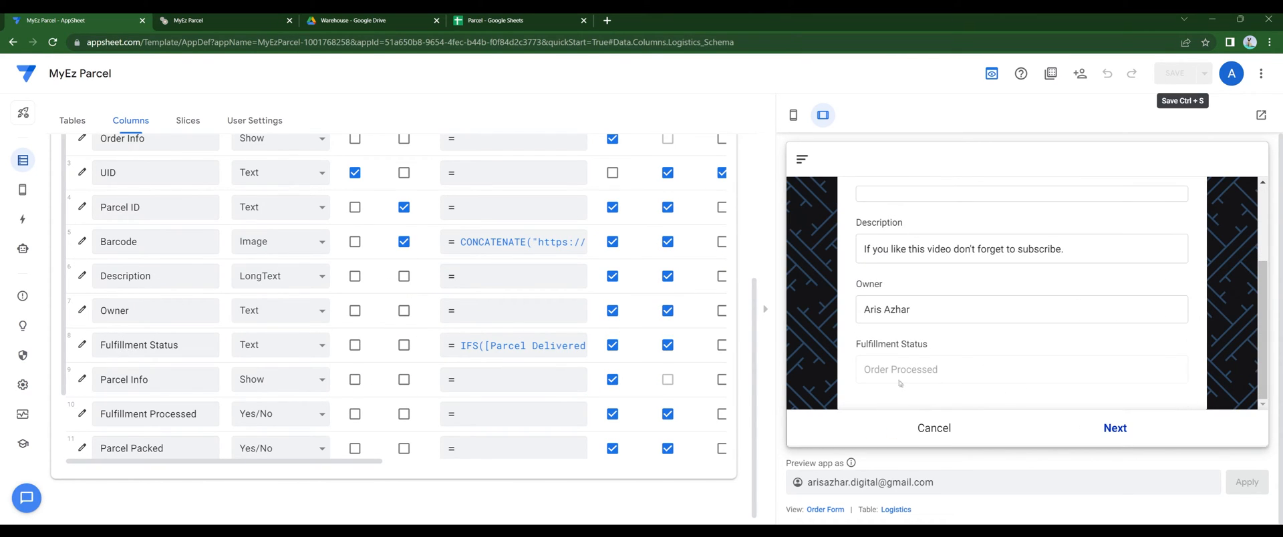
left_click(1115, 428)
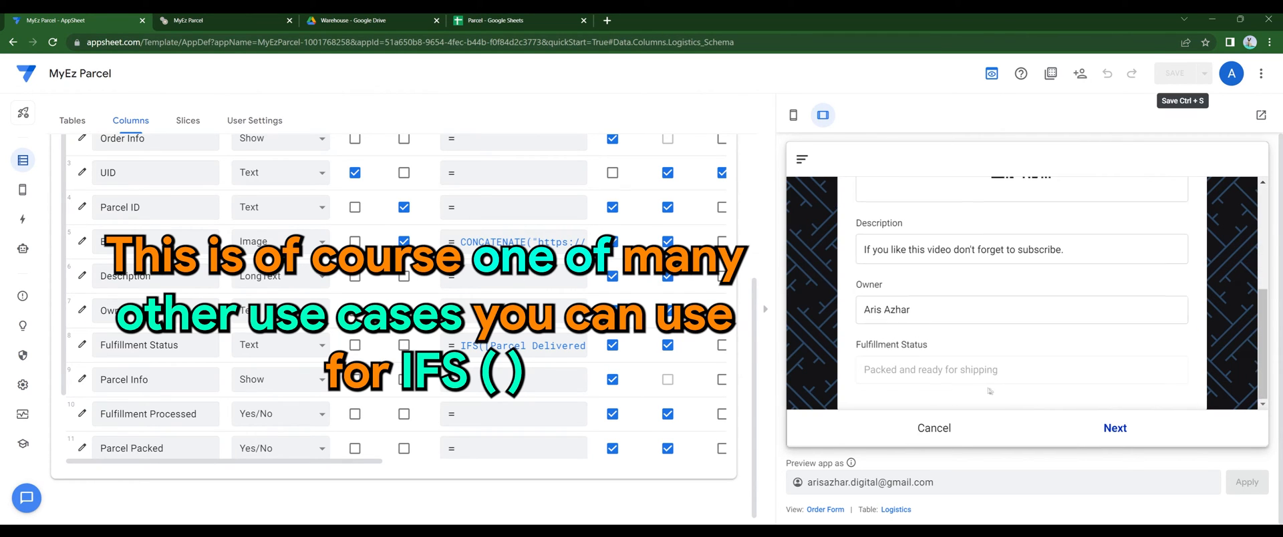
left_click(1115, 427)
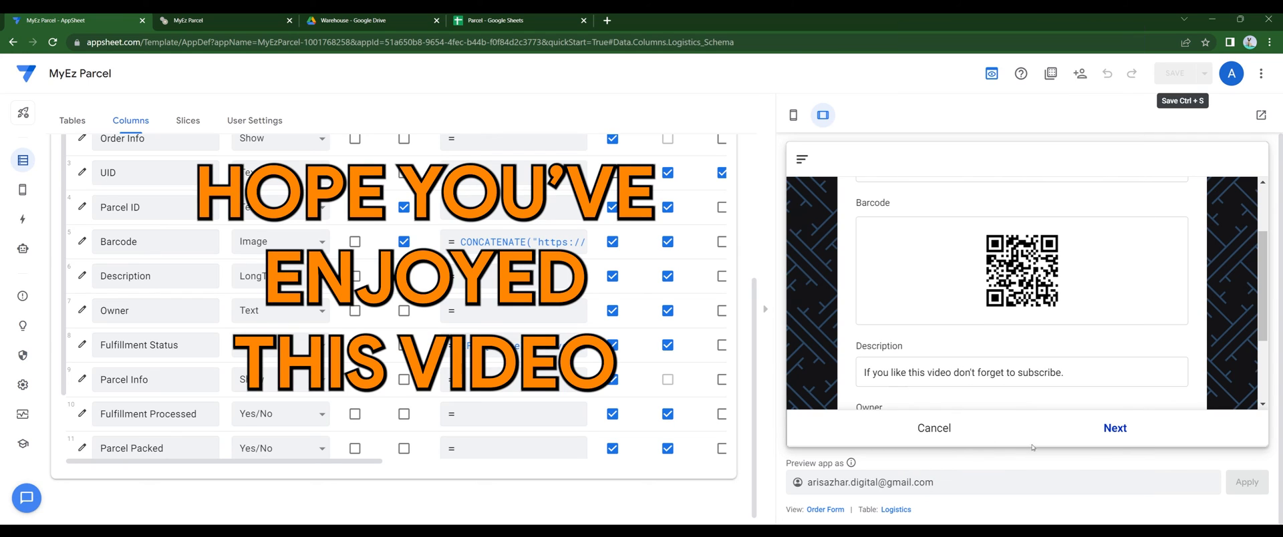
Move the preview forward to the Parcel Info page
left_click(1114, 427)
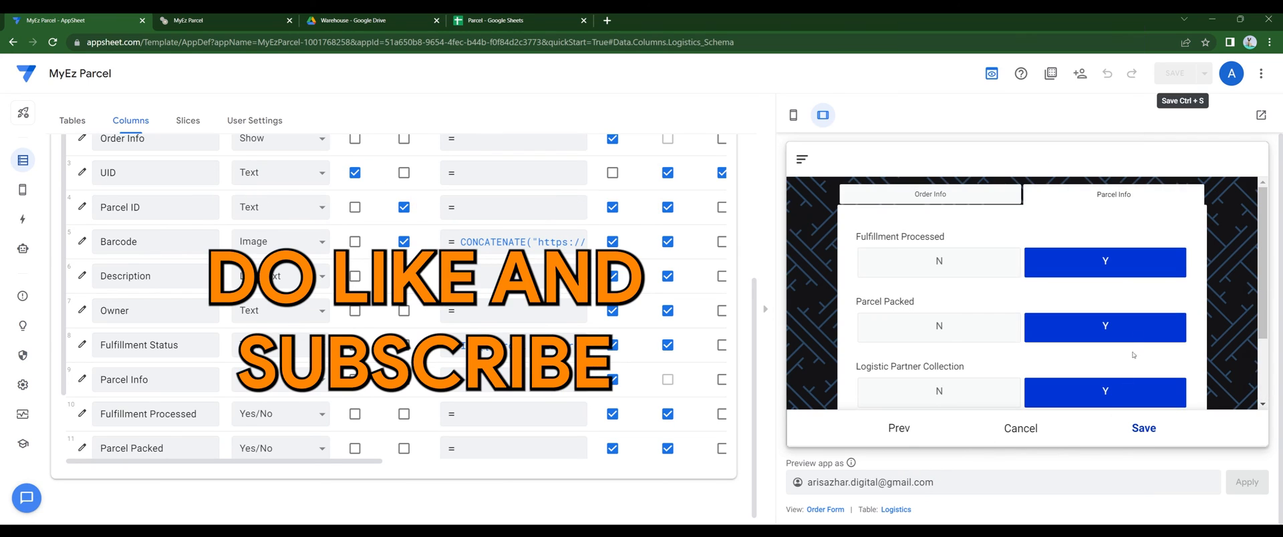